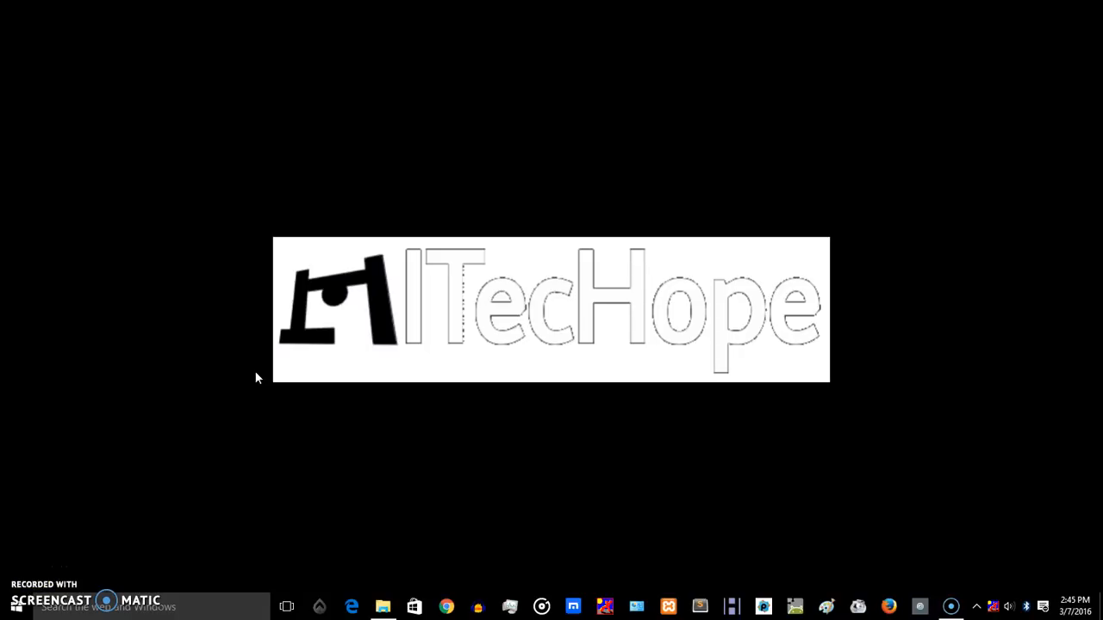
mouse_move(448, 210)
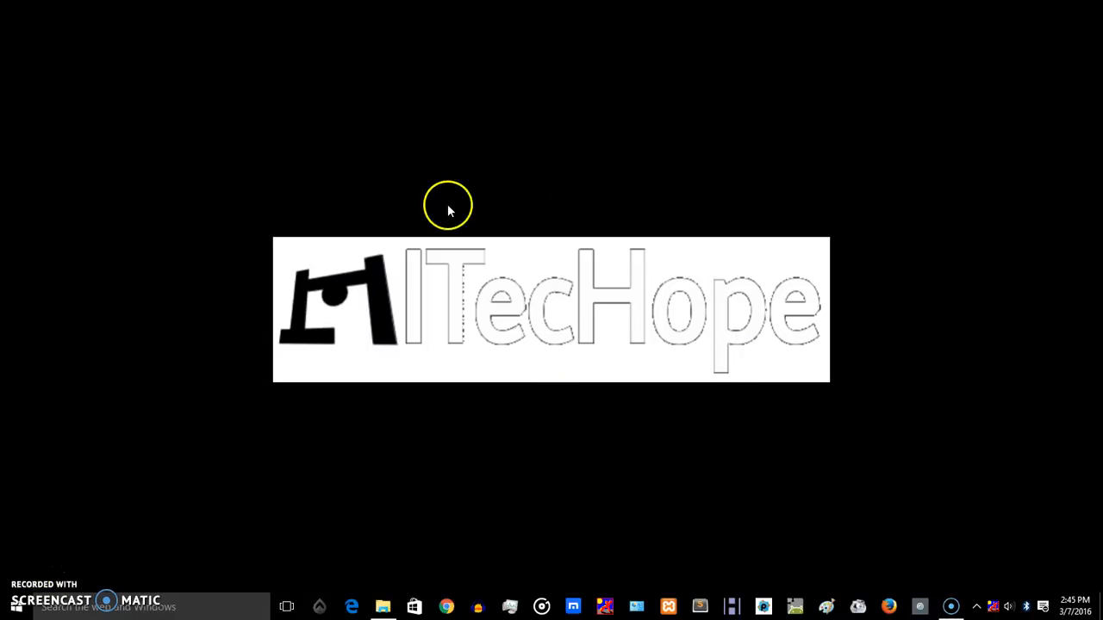
mouse_move(445, 207)
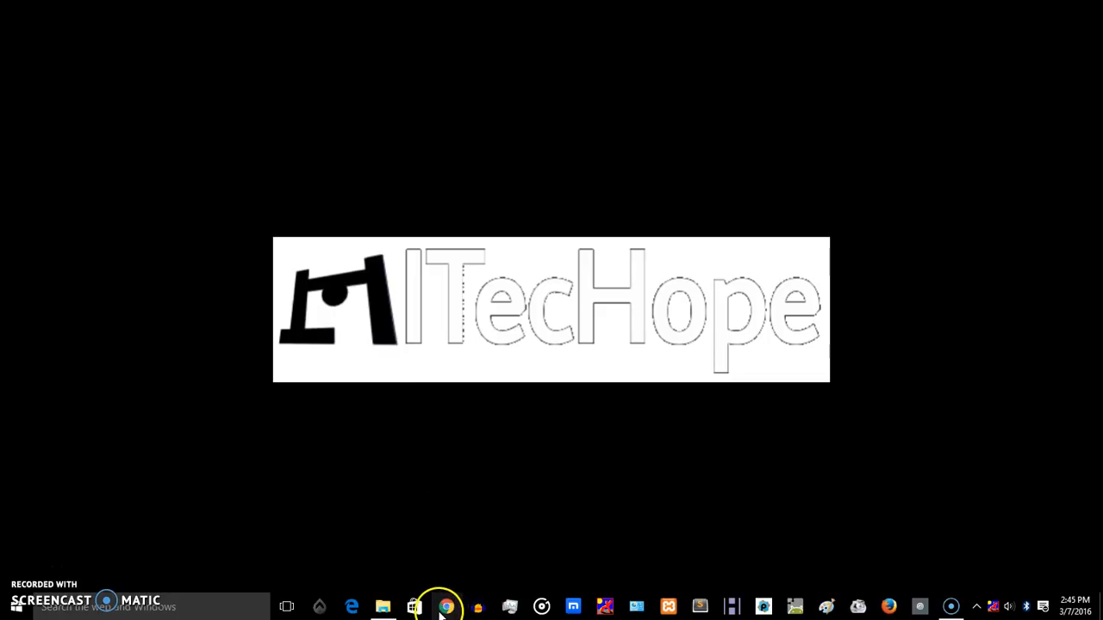
Step: Open Chrome on the ITec Hope YouTube channel and start a new tab for gmail.com
left_click(445, 607)
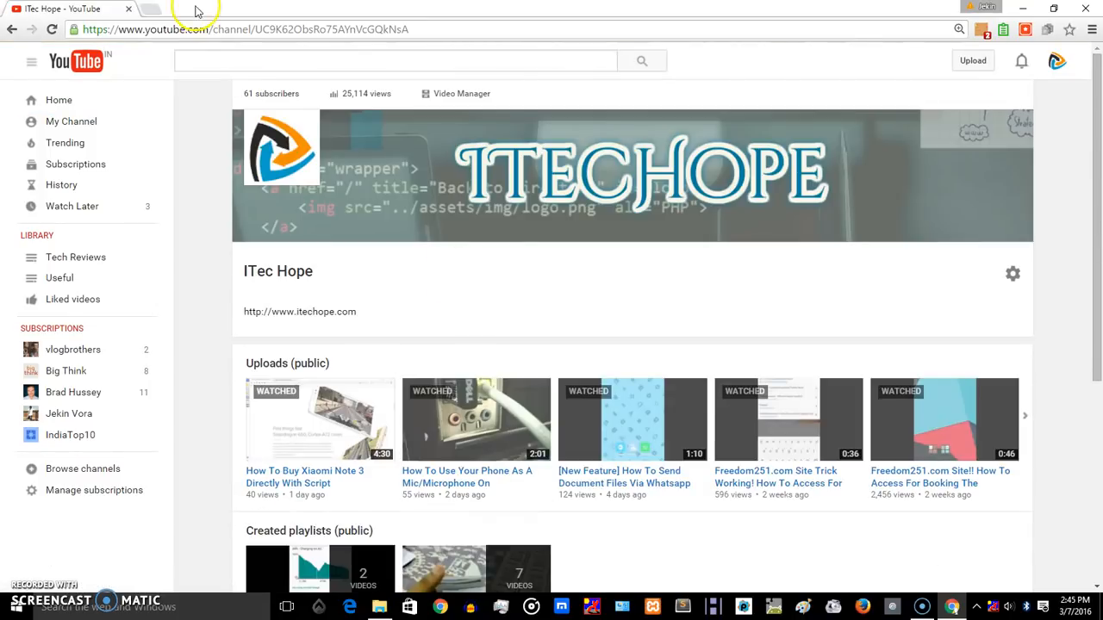
left_click(151, 9)
type("gmail.com")
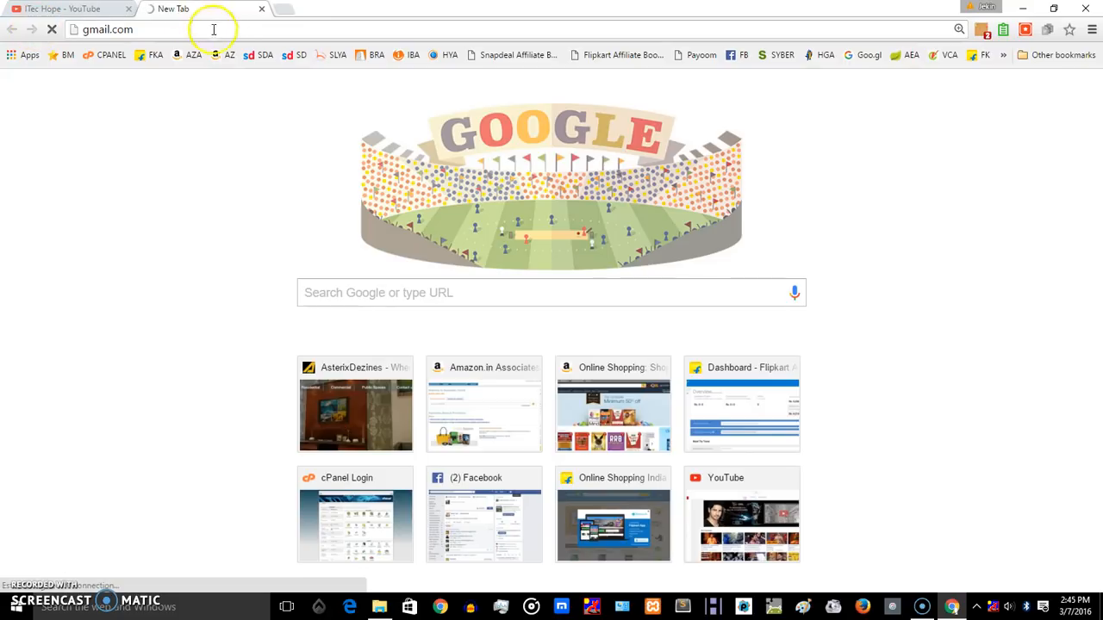
Step: Load Gmail, Snapdeal and facebook.com, each in its own tab
key("Return")
type("sn")
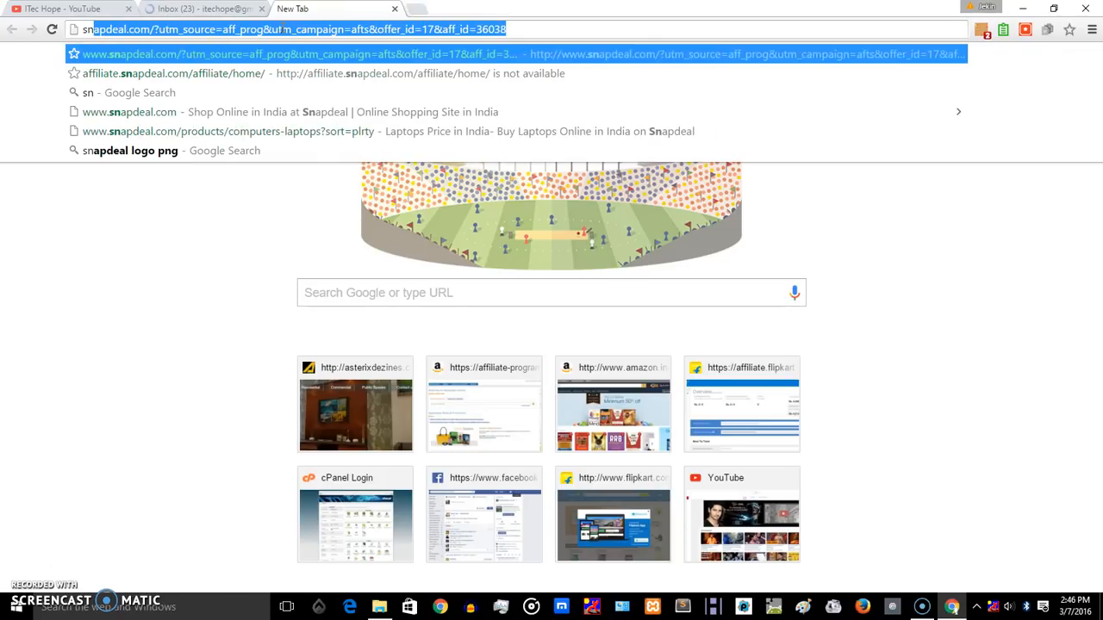
key("Return")
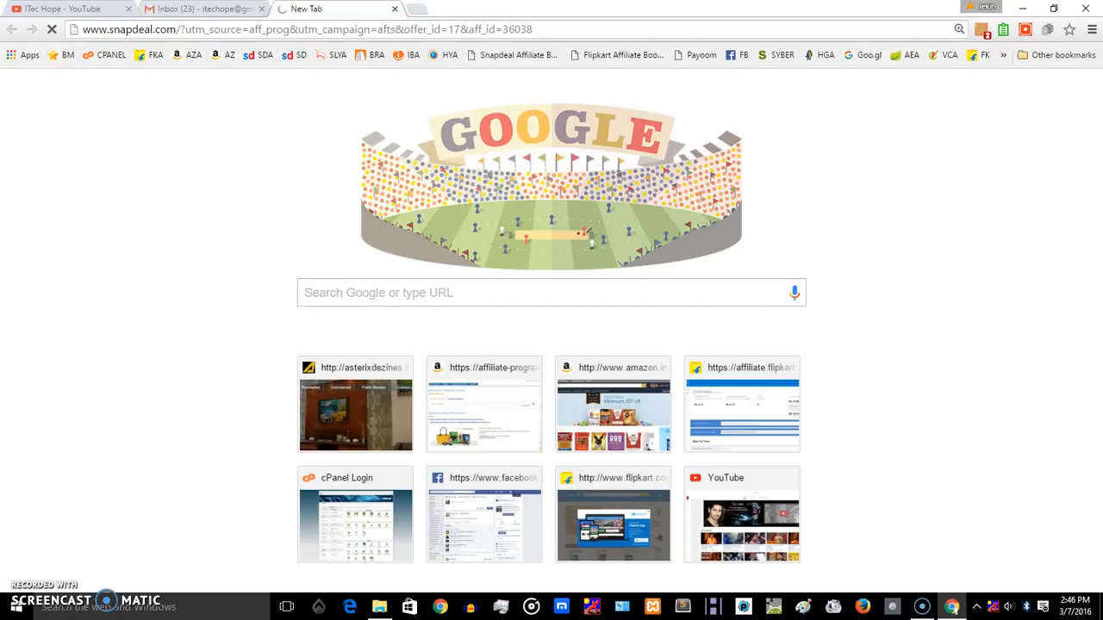
type("facebook.com")
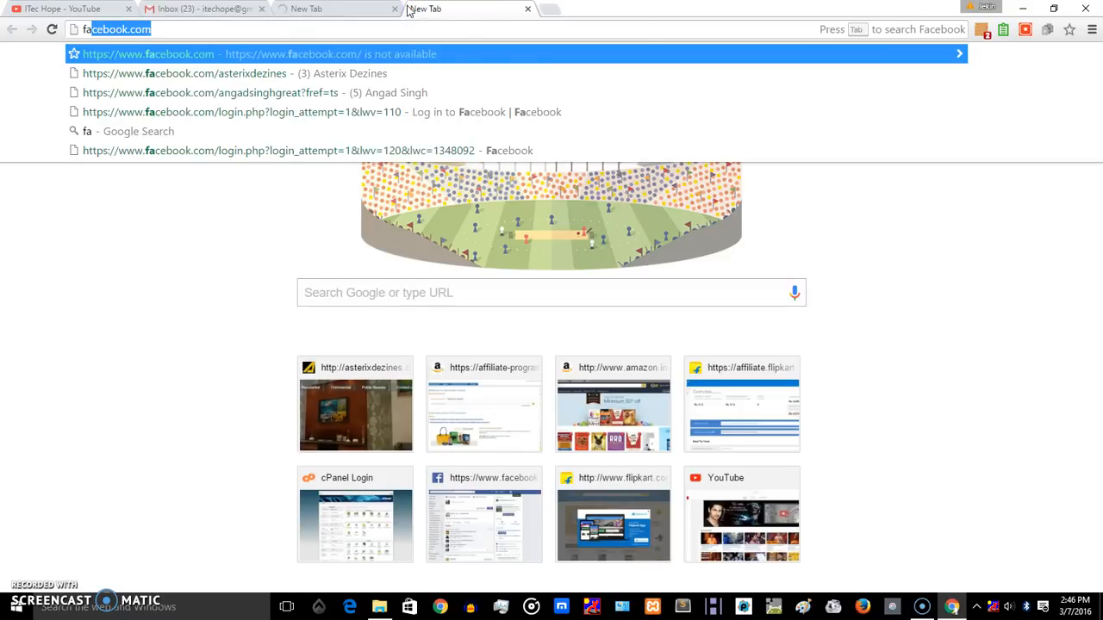
key("Return")
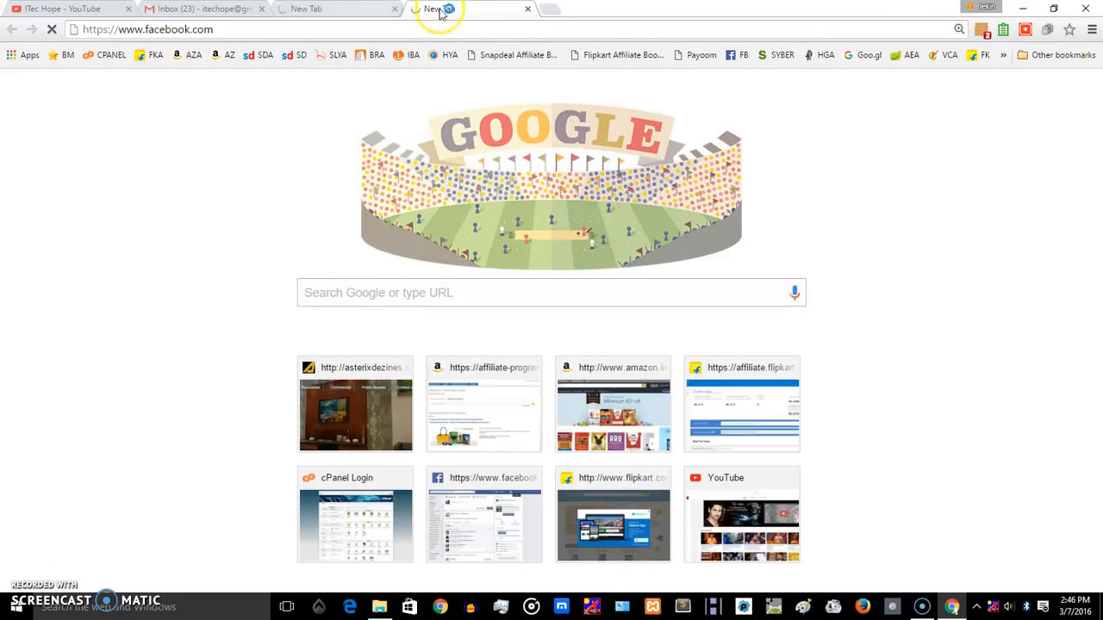
Step: Open Tom's Hardware and wikipedia.org in further new tabs
type("tomshardware.com")
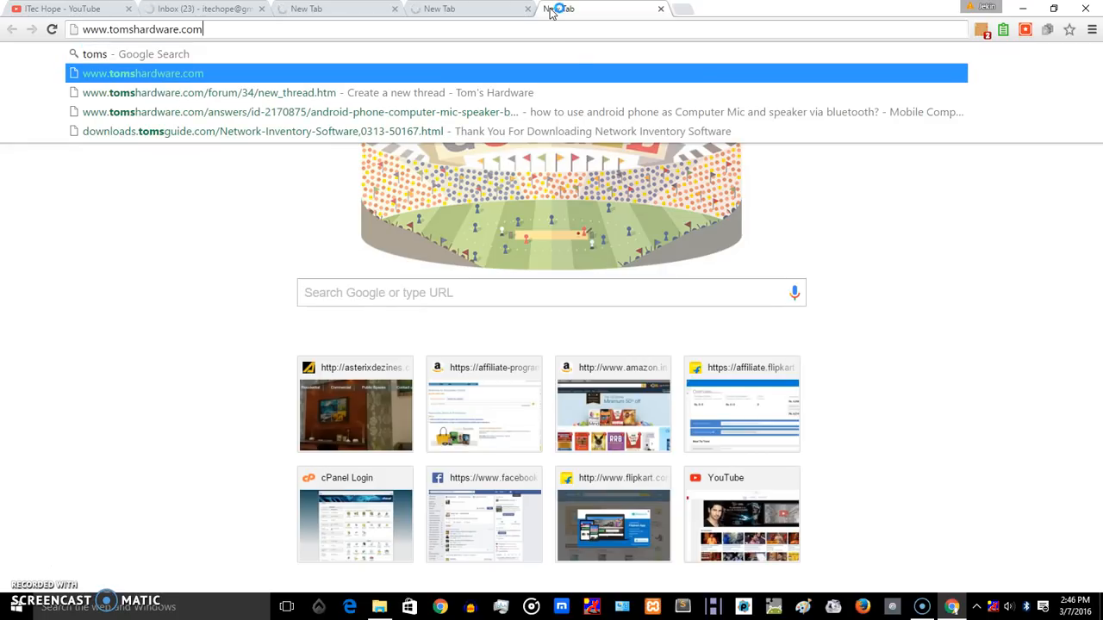
type("wiki")
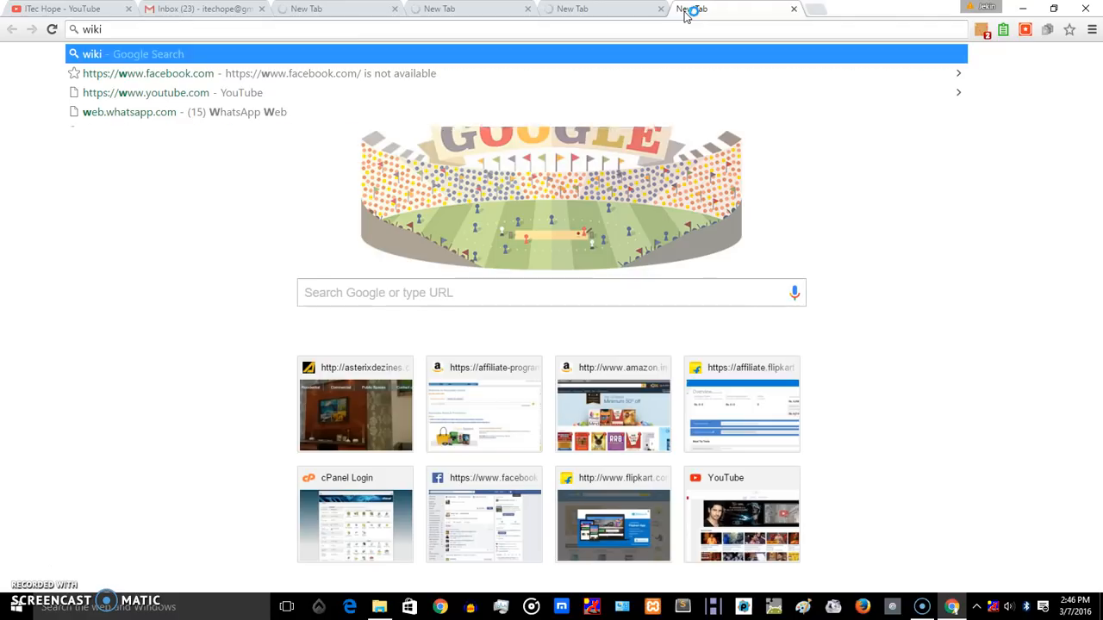
type("pedia.org")
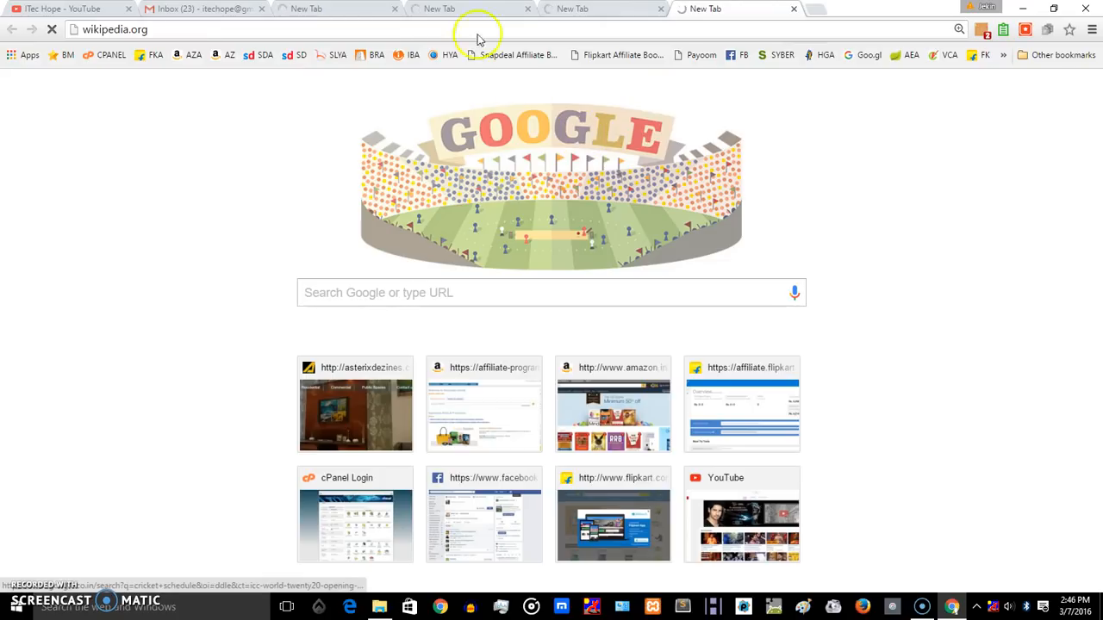
Step: Close the Gmail, Tom's Hardware, Wikipedia and other site tabs, leaving one New Tab
left_click(202, 9)
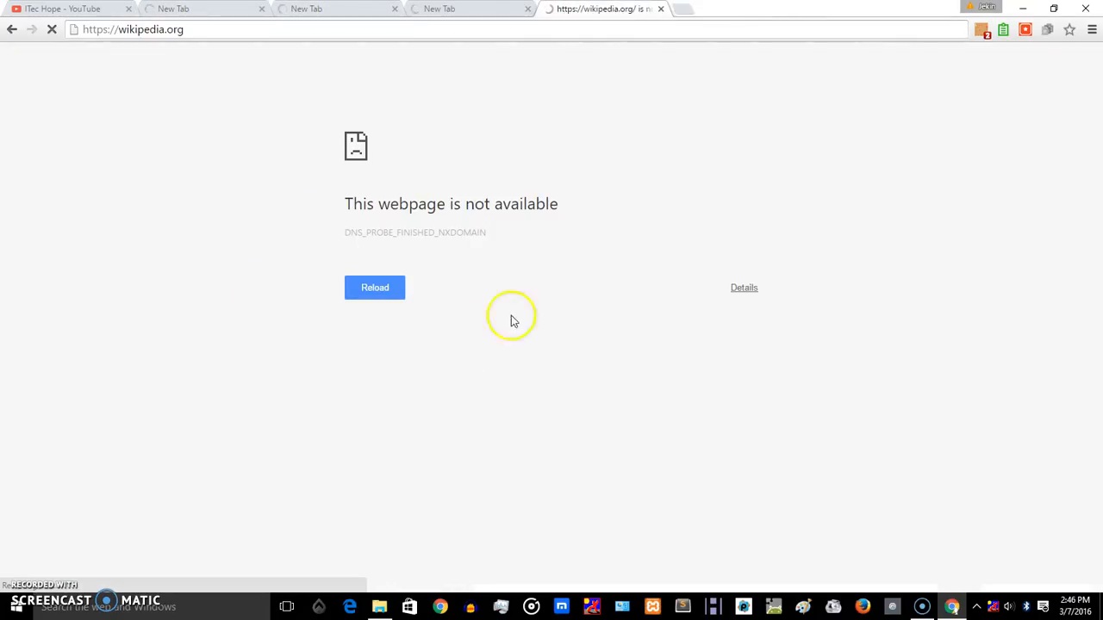
left_click(332, 9)
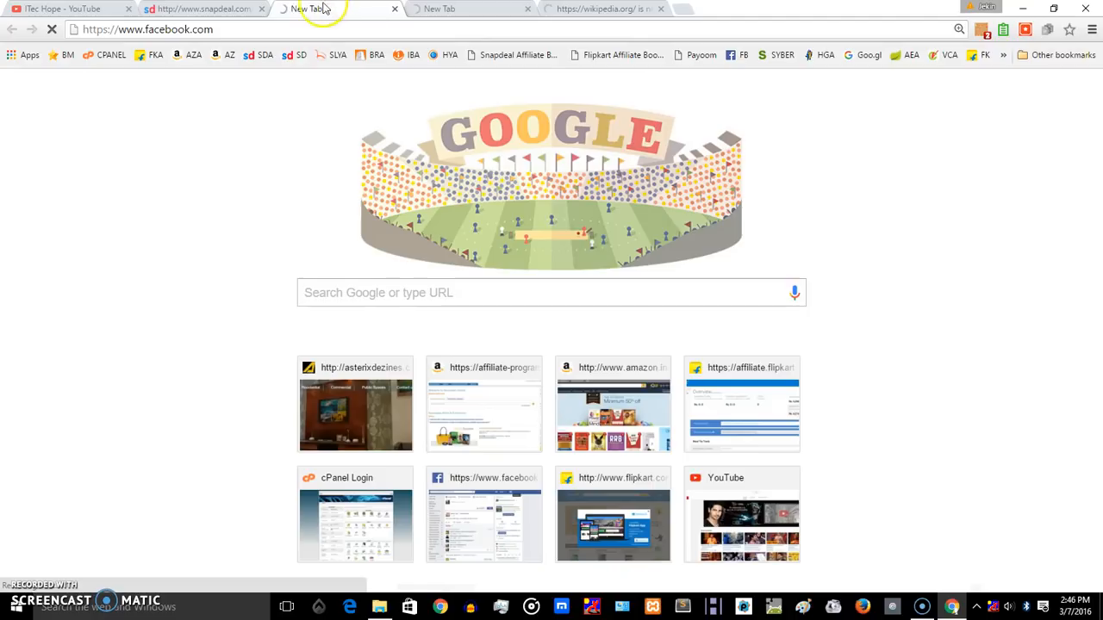
left_click(203, 8)
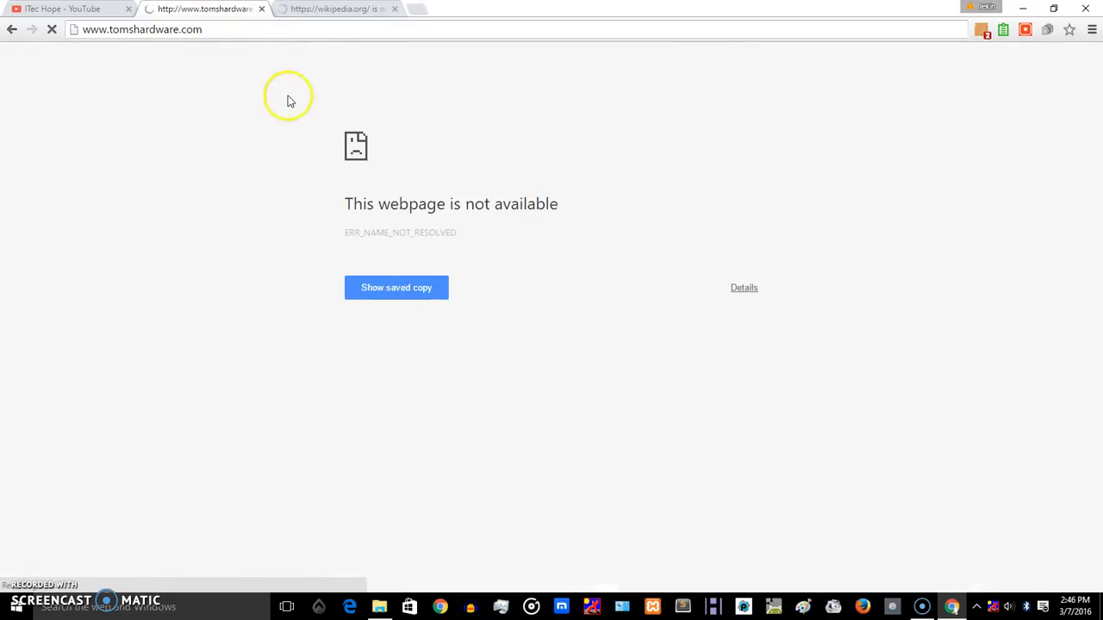
left_click(336, 8)
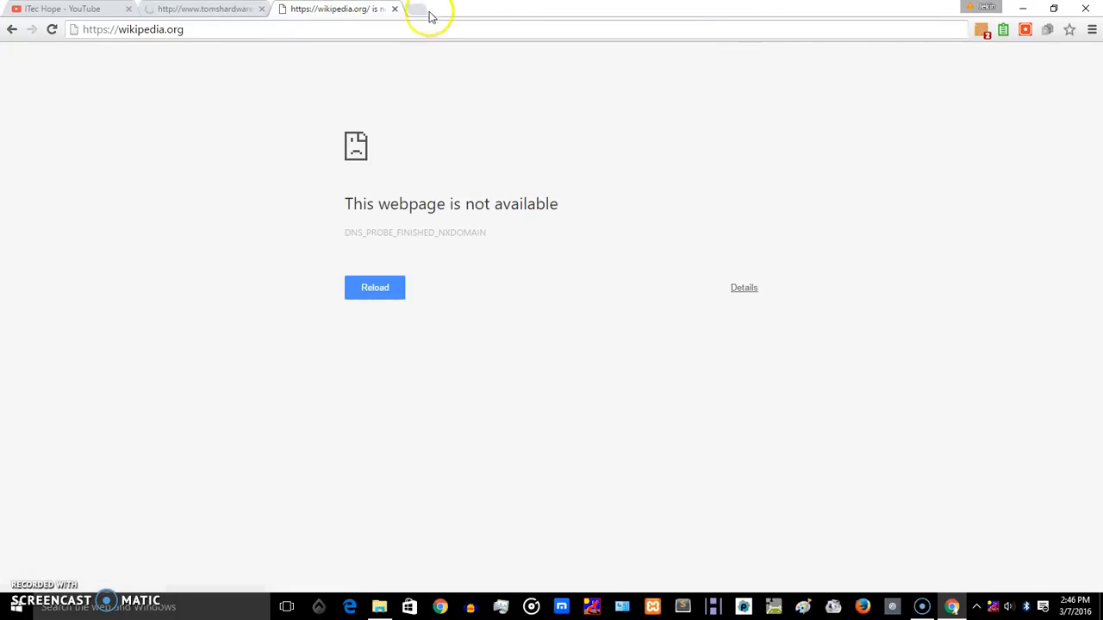
left_click(394, 9)
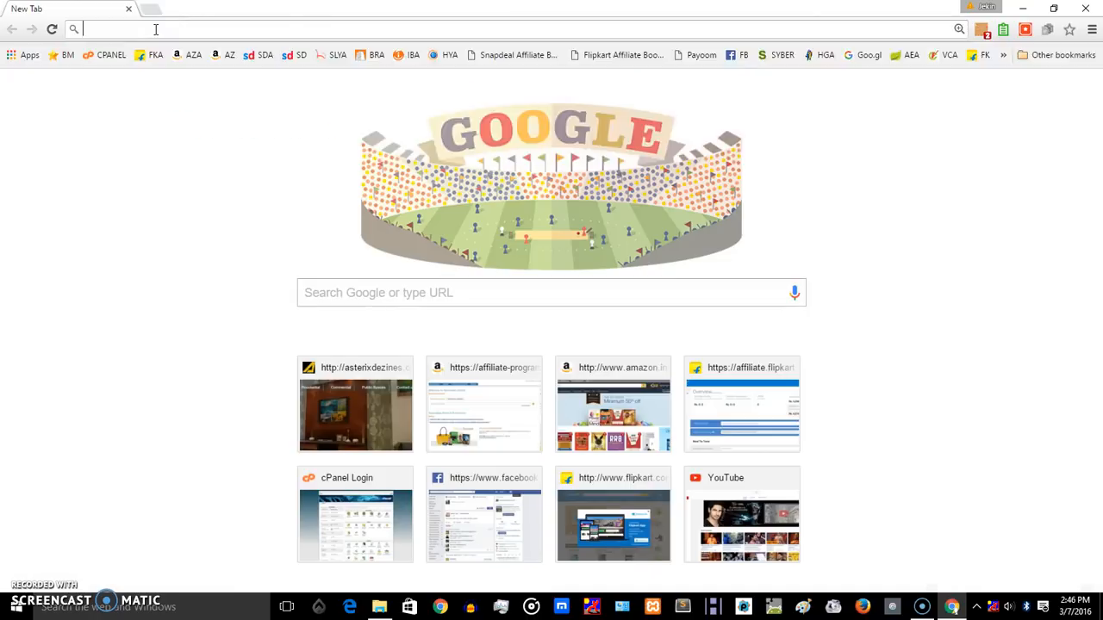
Step: Go to 192.168.1.1 and log in to the NETGEAR WGR614v10 router
type("192.168.1.1")
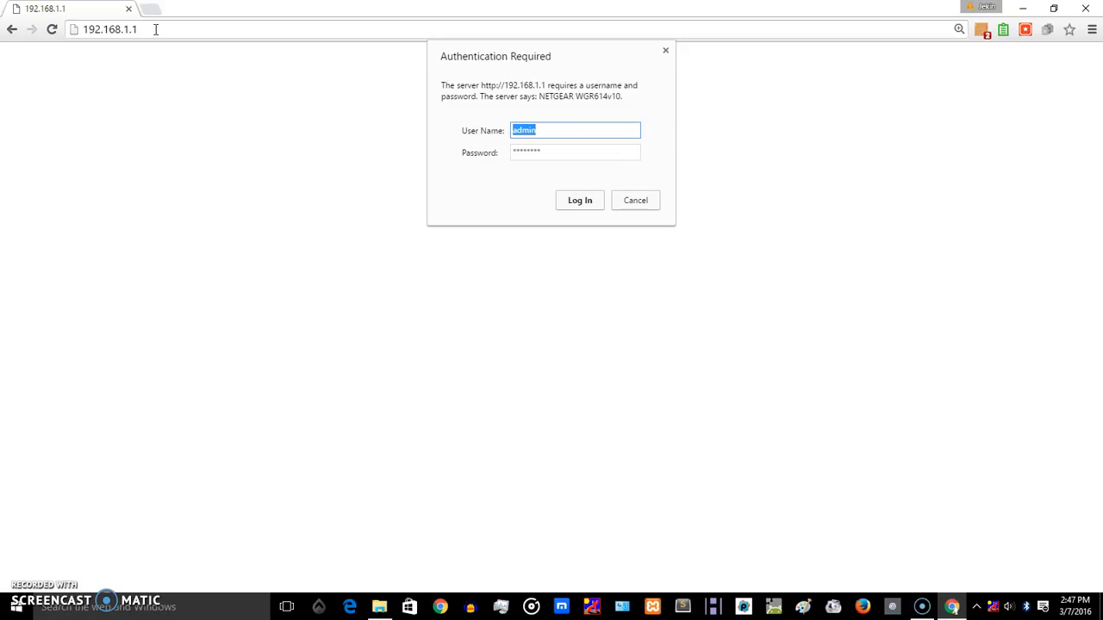
left_click(579, 200)
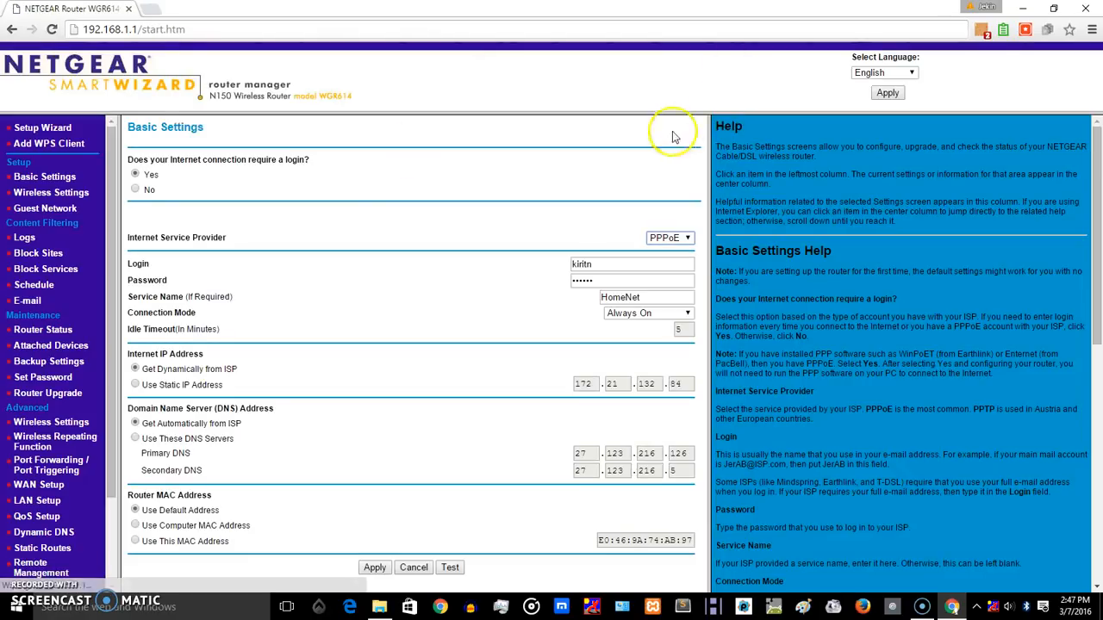
mouse_move(597, 211)
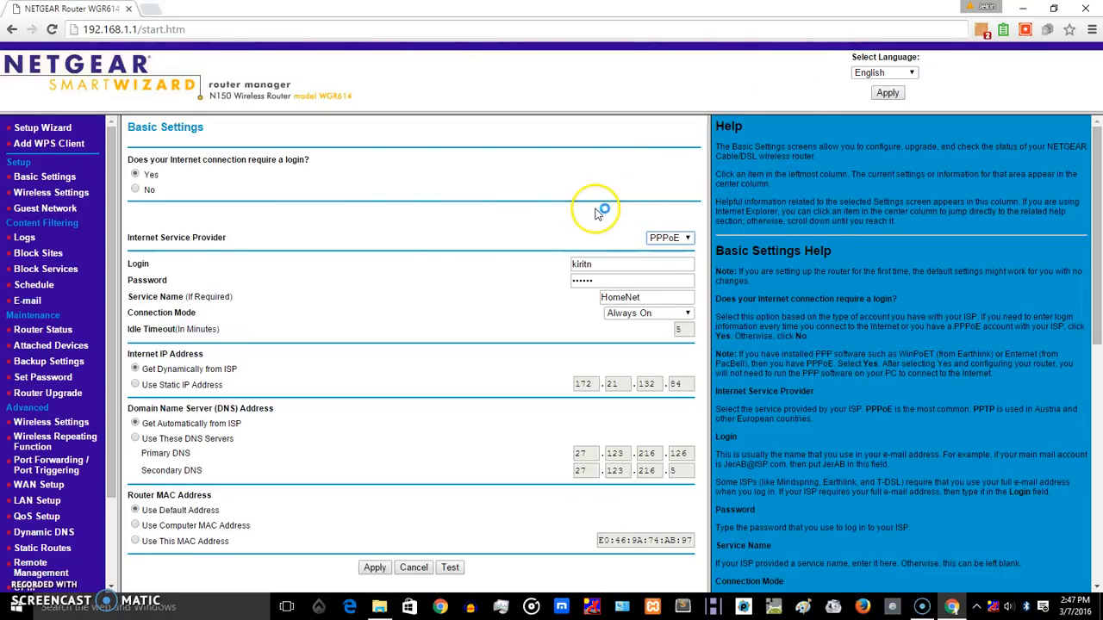
mouse_move(333, 173)
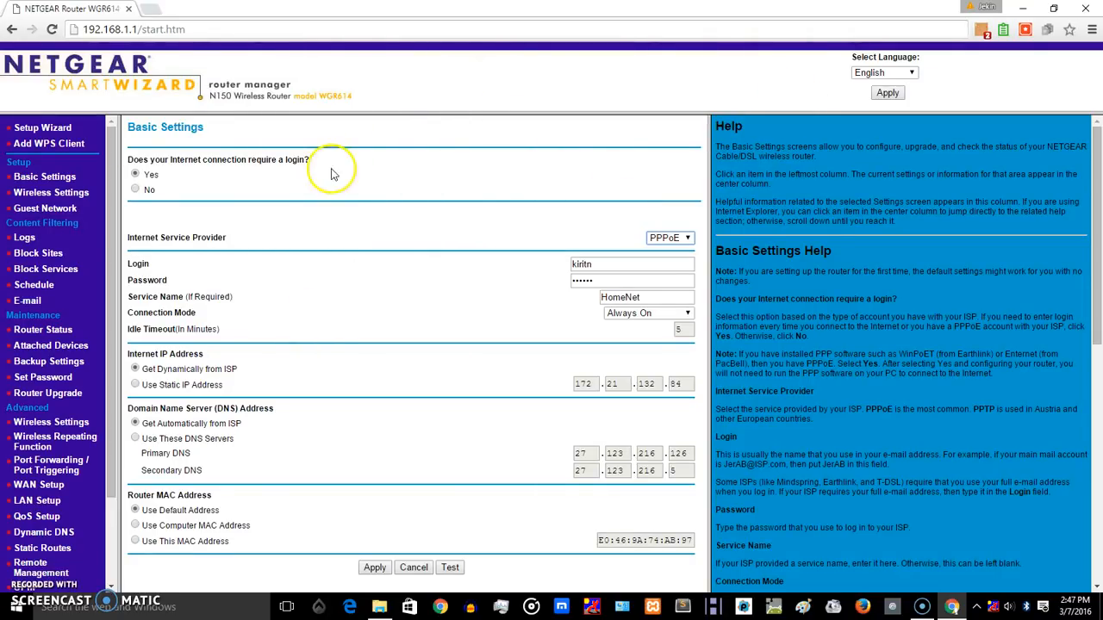
mouse_move(214, 75)
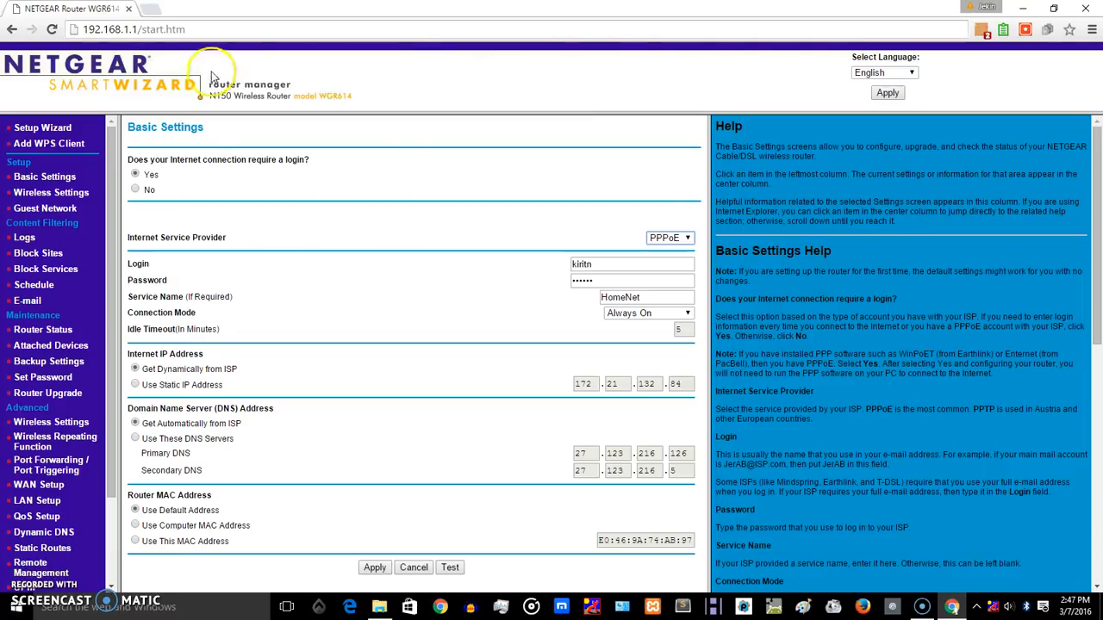
mouse_move(43, 520)
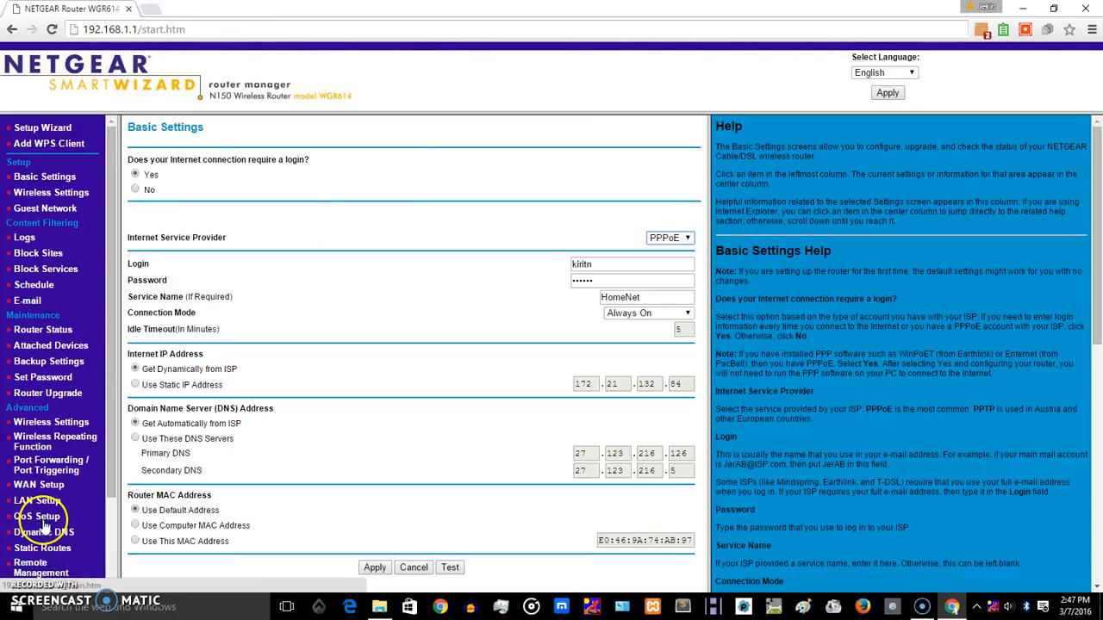
Step: Open QoS Setup from the Advanced section of the left navigation
left_click(38, 516)
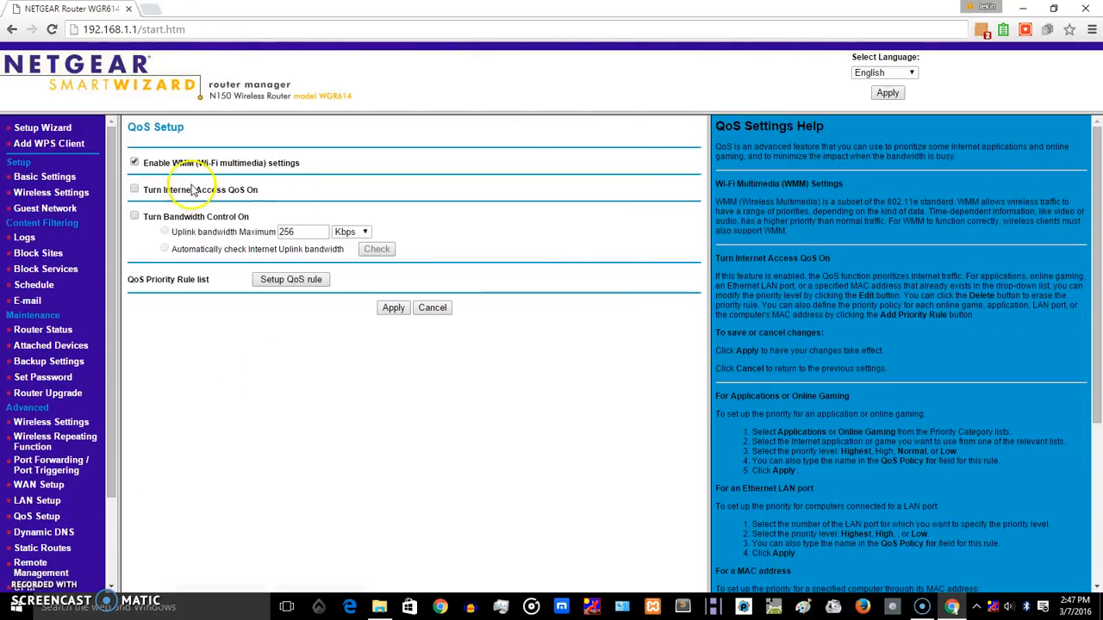
mouse_move(207, 175)
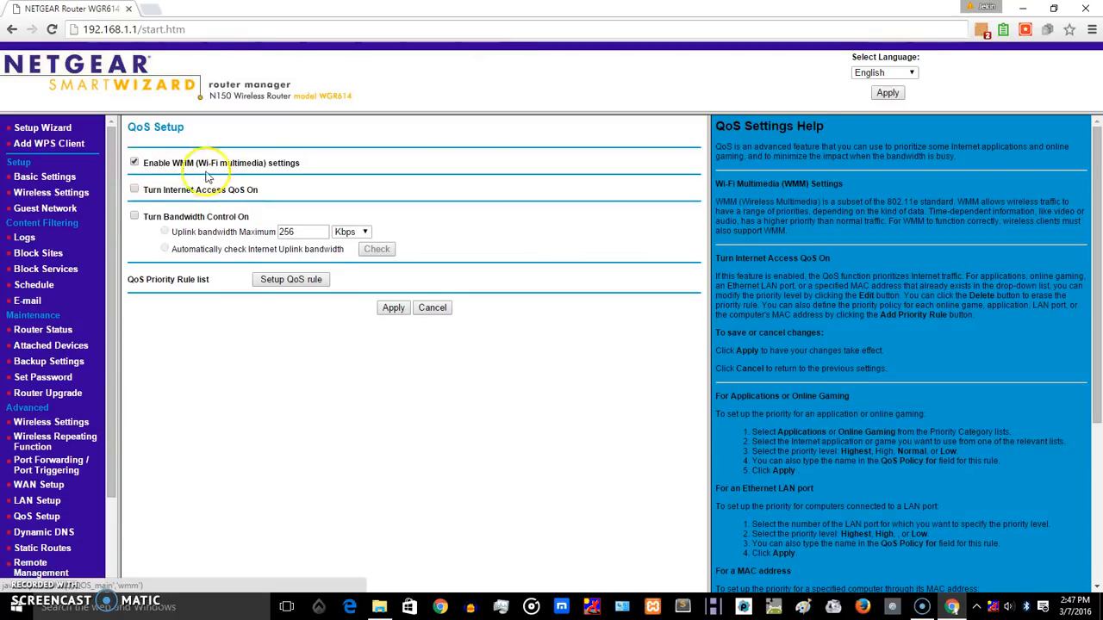
mouse_move(272, 179)
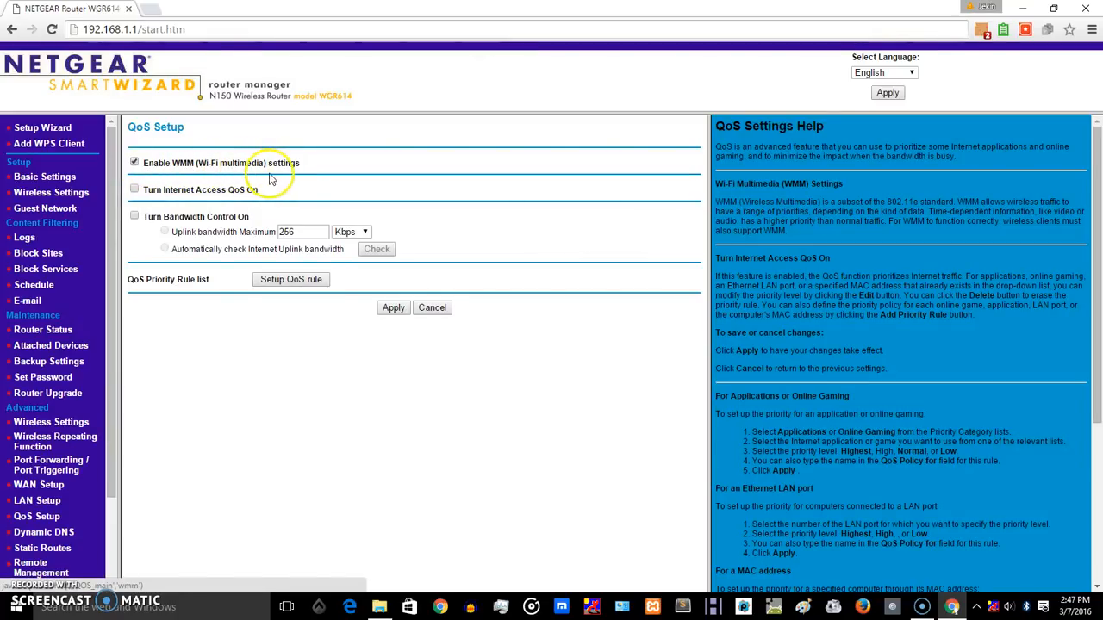
mouse_move(390, 181)
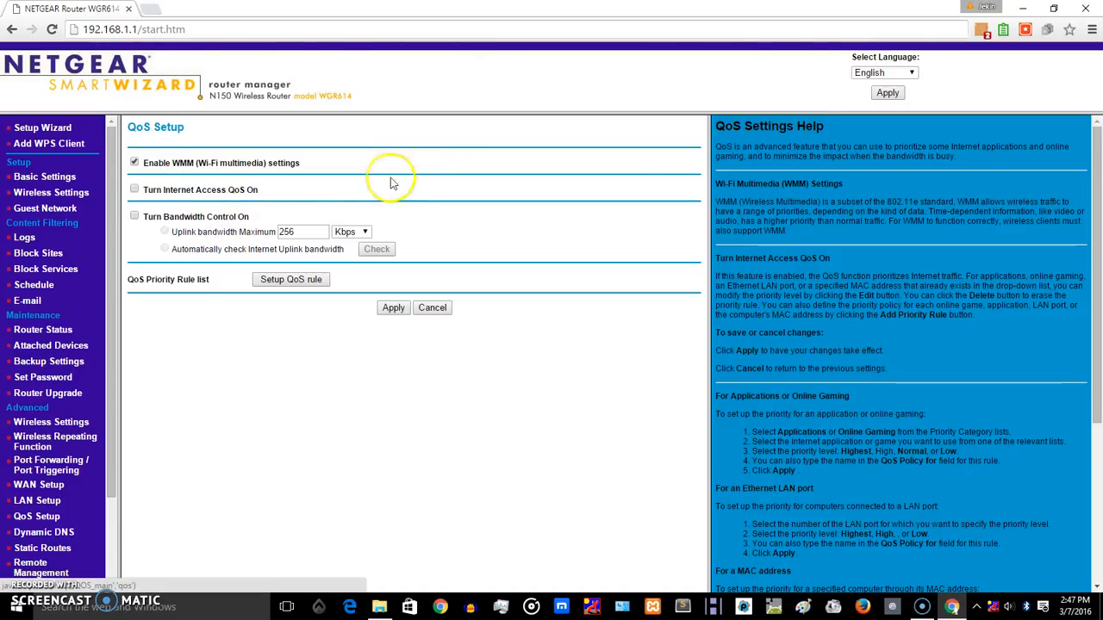
Step: Uncheck 'Enable WMM (Wi-Fi multimedia) settings' and apply the QoS change
left_click(134, 162)
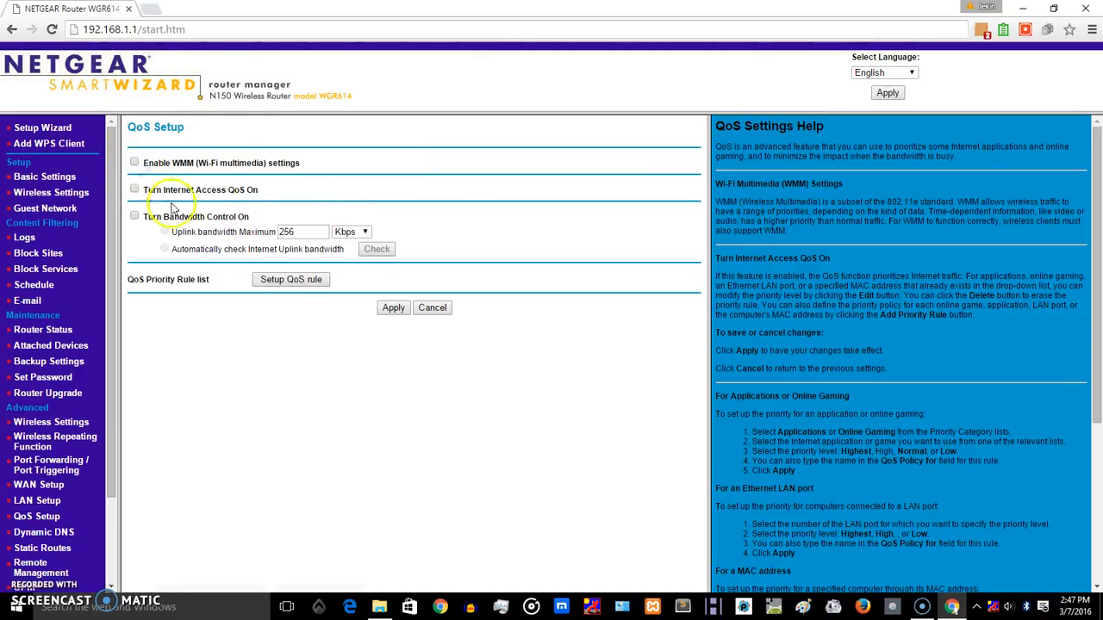
left_click(393, 307)
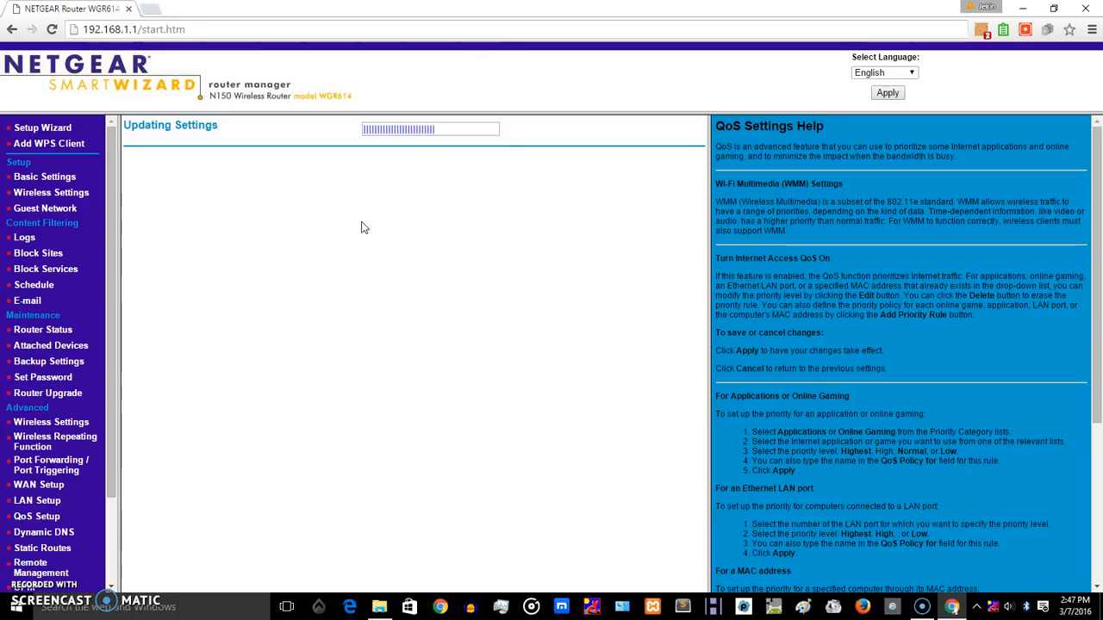
mouse_move(480, 112)
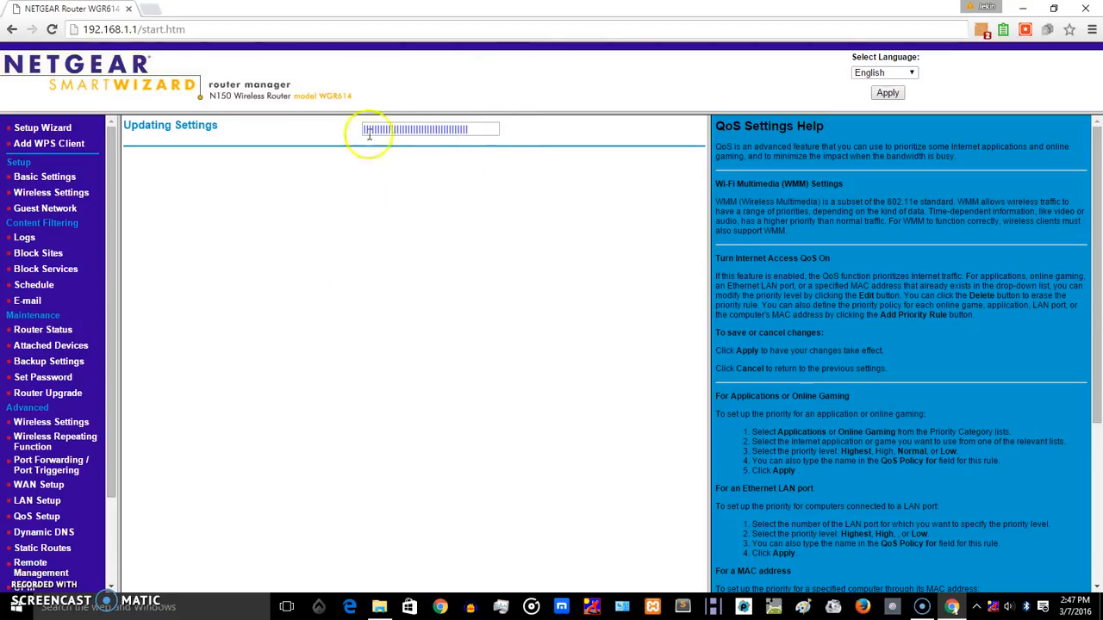
mouse_move(571, 384)
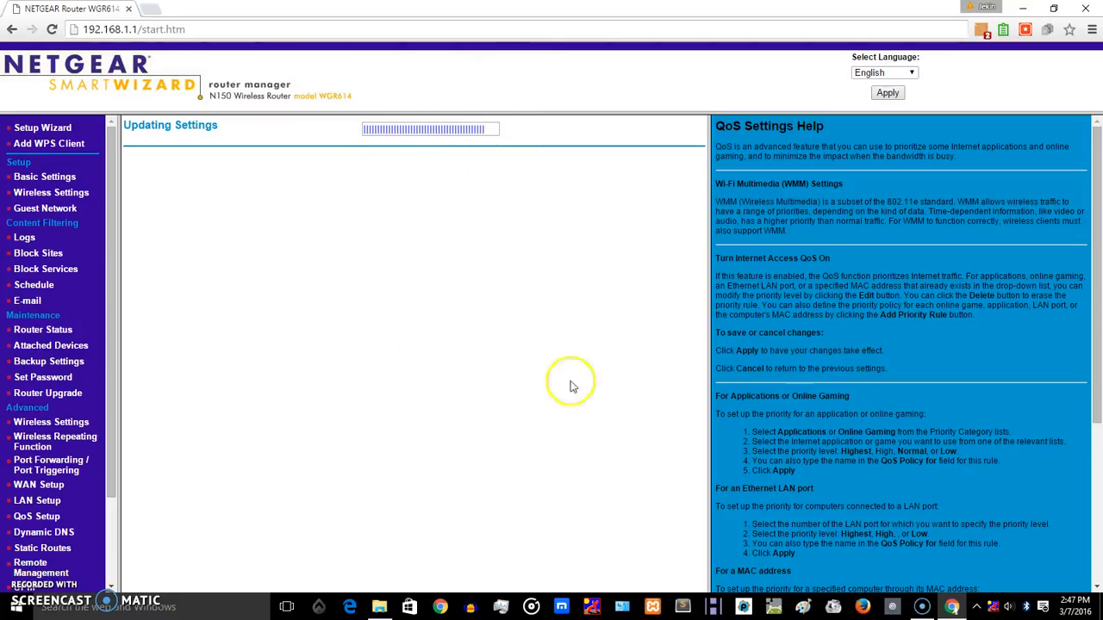
mouse_move(853, 368)
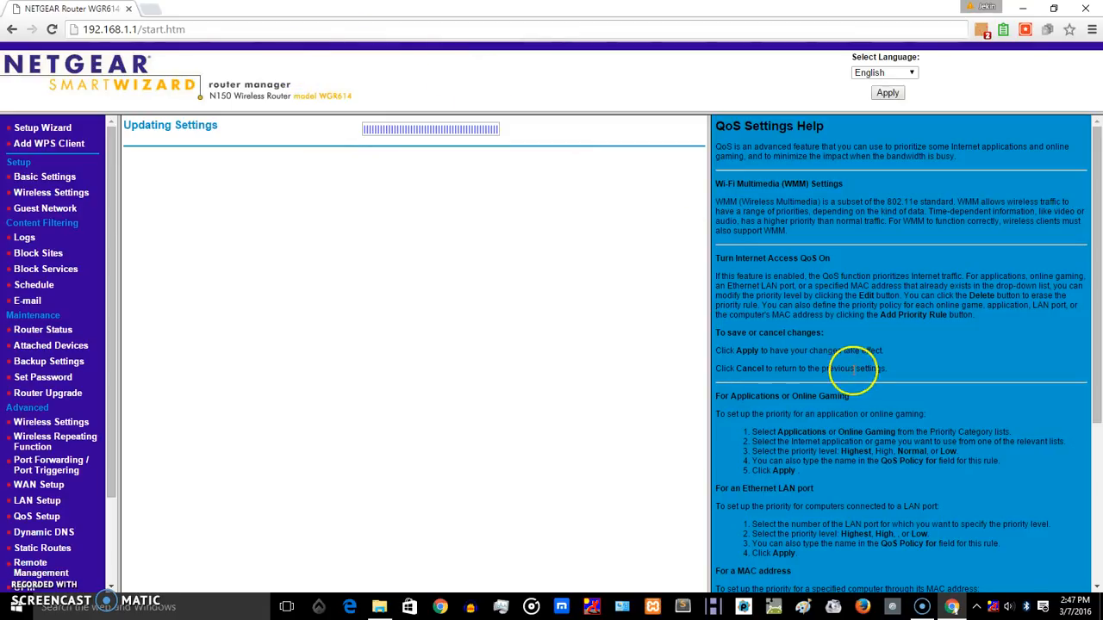
mouse_move(519, 112)
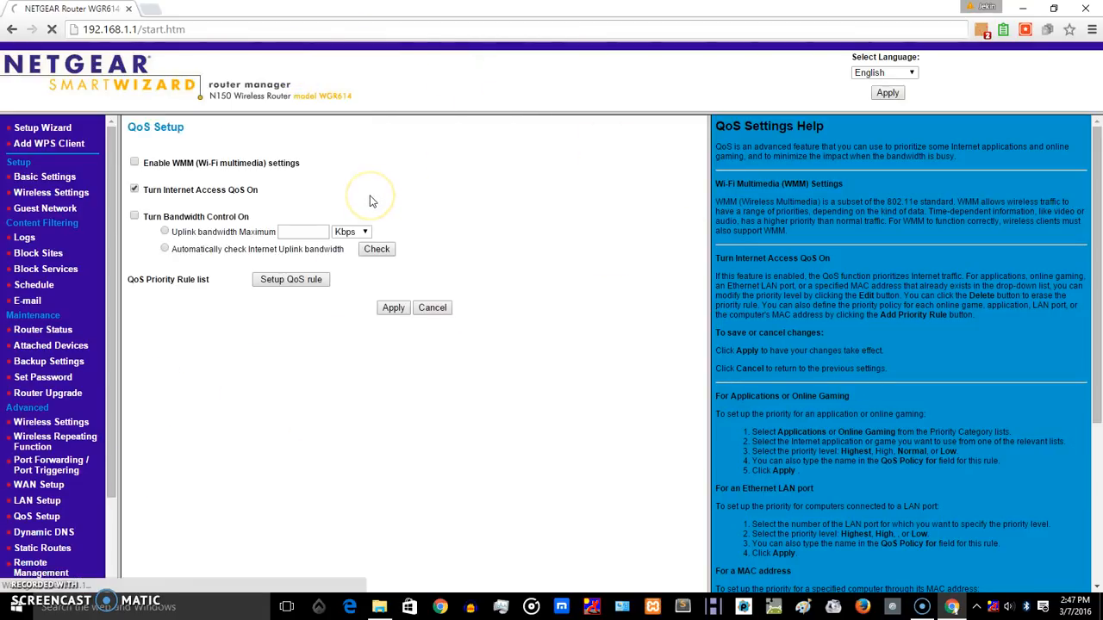
mouse_move(370, 201)
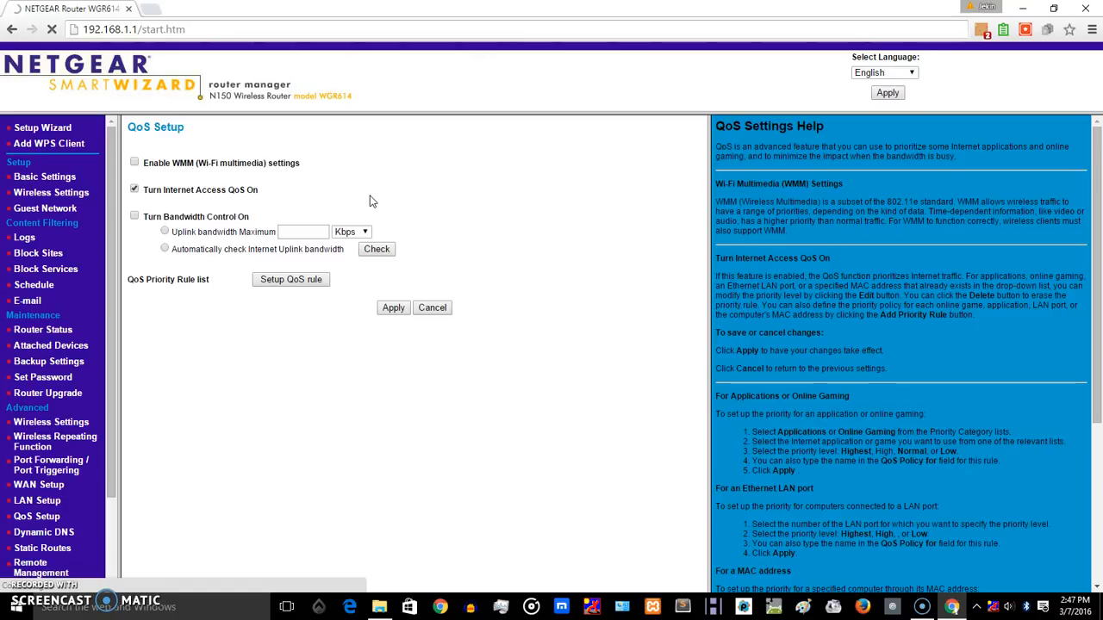
left_click(134, 190)
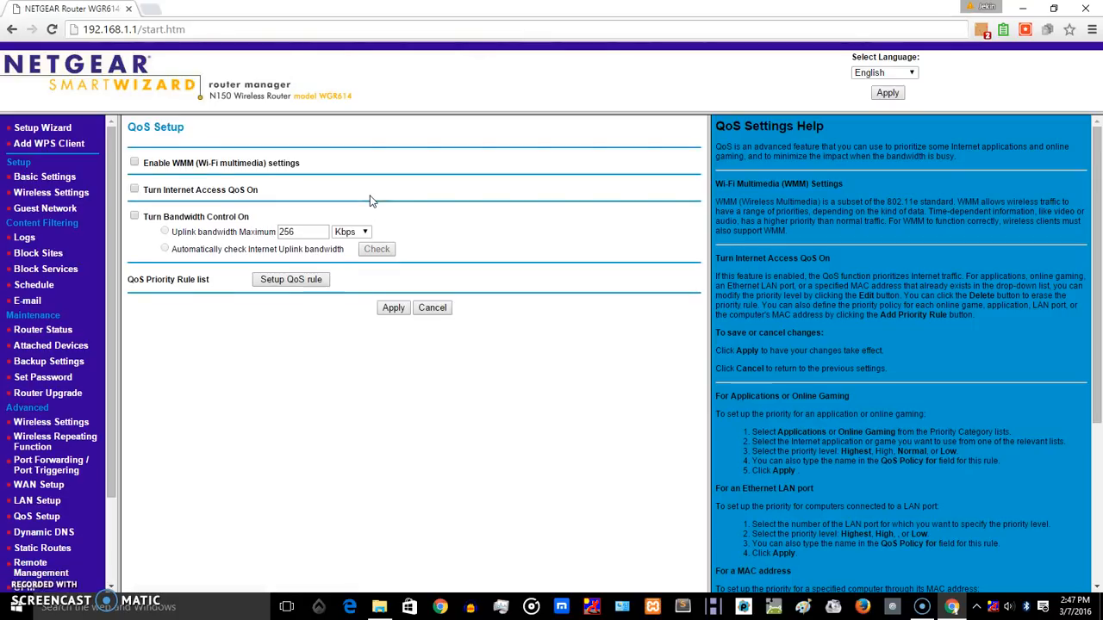